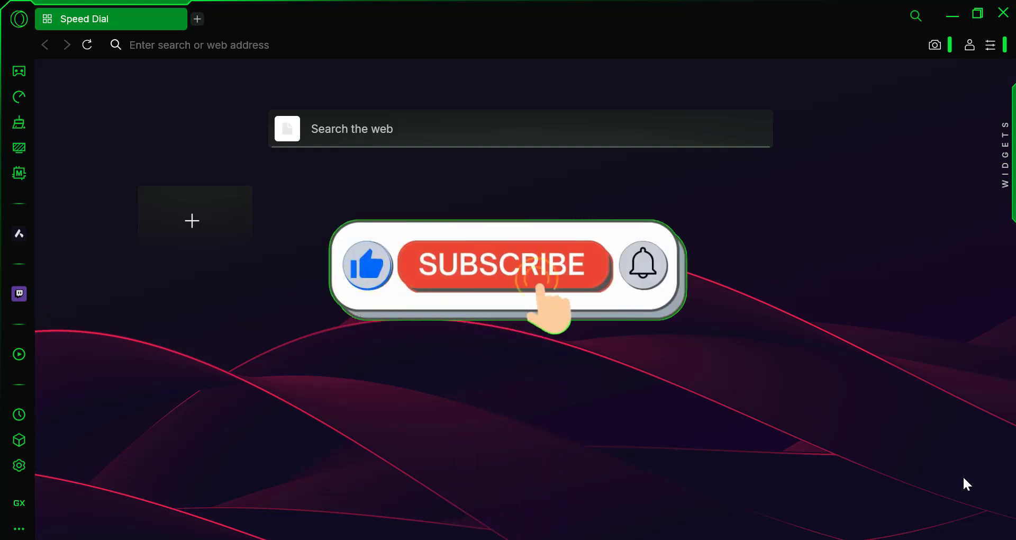
# - Open Settings from the Opera main menu
pyautogui.click(503, 265)
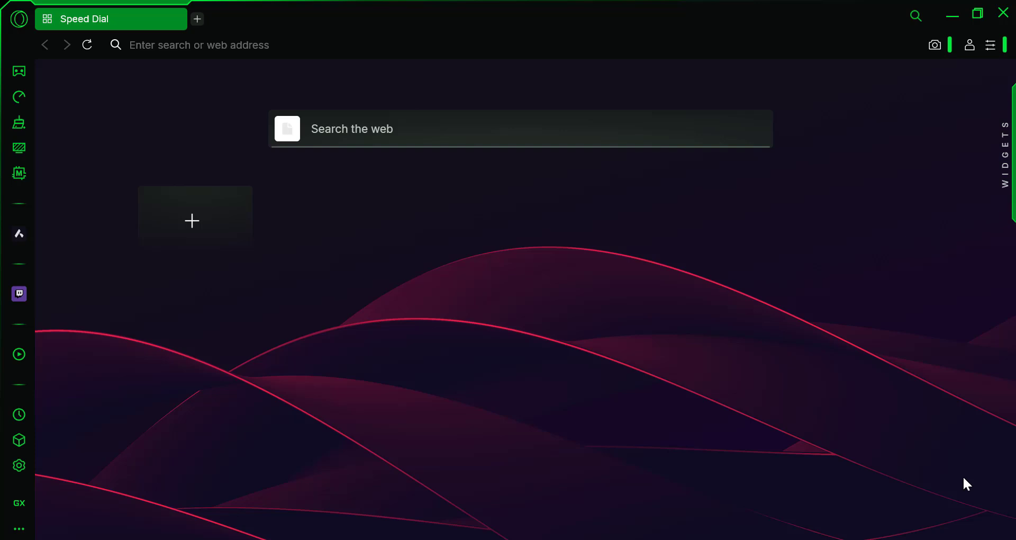
pyautogui.moveTo(19, 19)
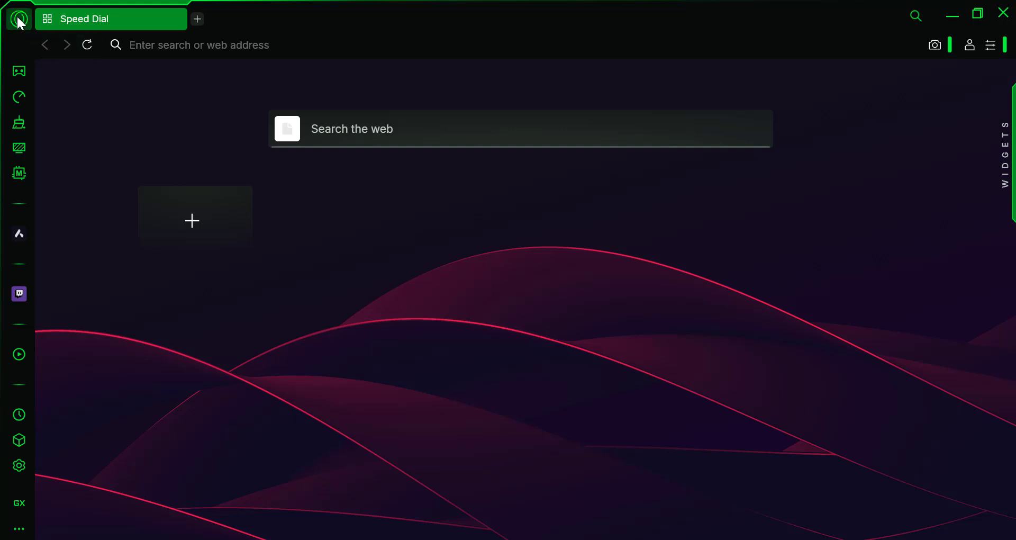
pyautogui.click(18, 18)
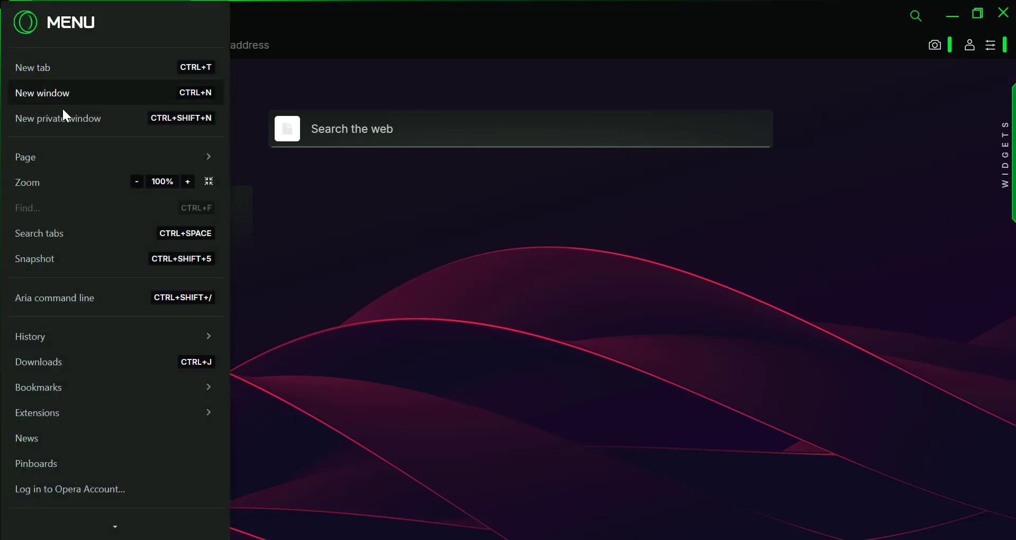
pyautogui.scroll(-3)
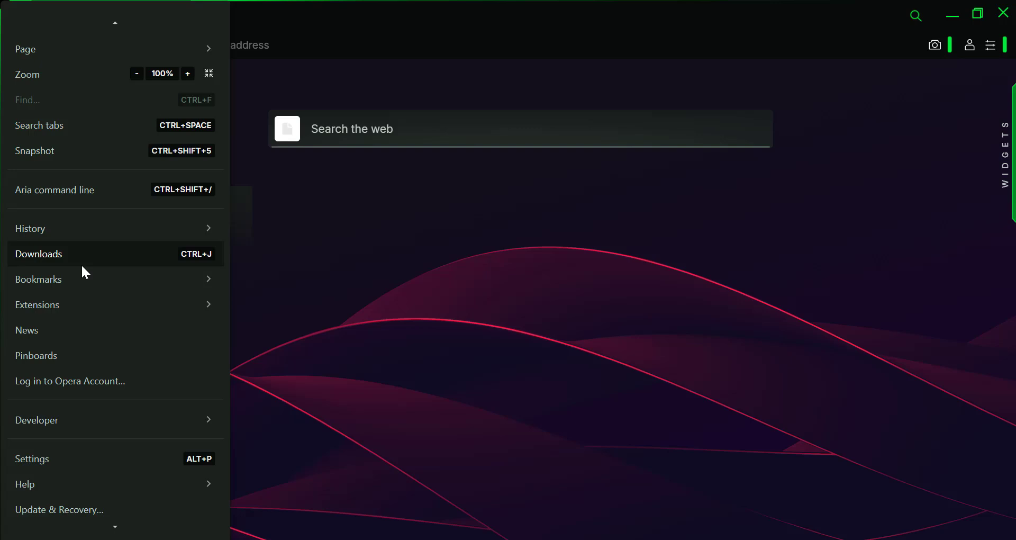
pyautogui.moveTo(45, 460)
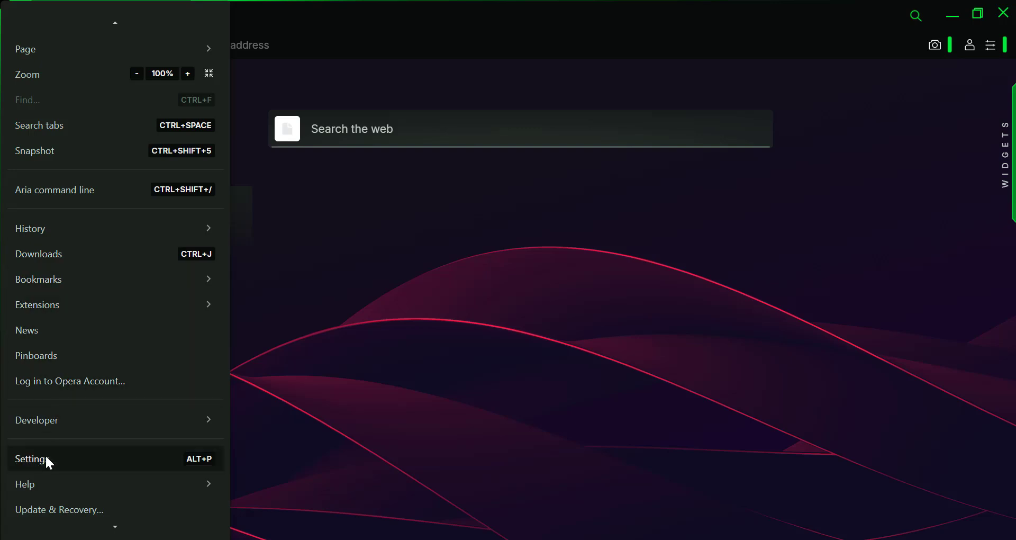
pyautogui.click(30, 459)
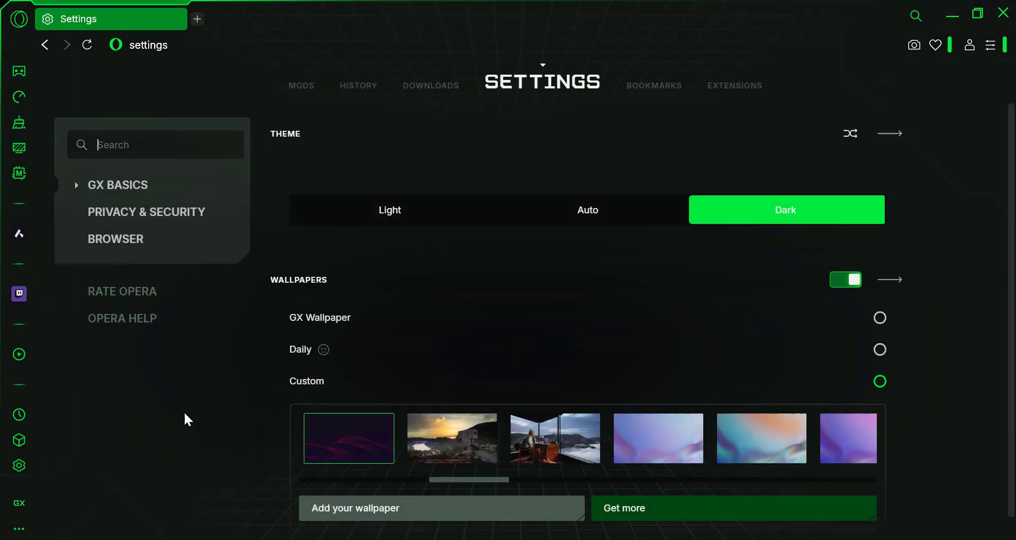
# - Bring the Wallpapers section with custom wallpapers into view
pyautogui.click(890, 133)
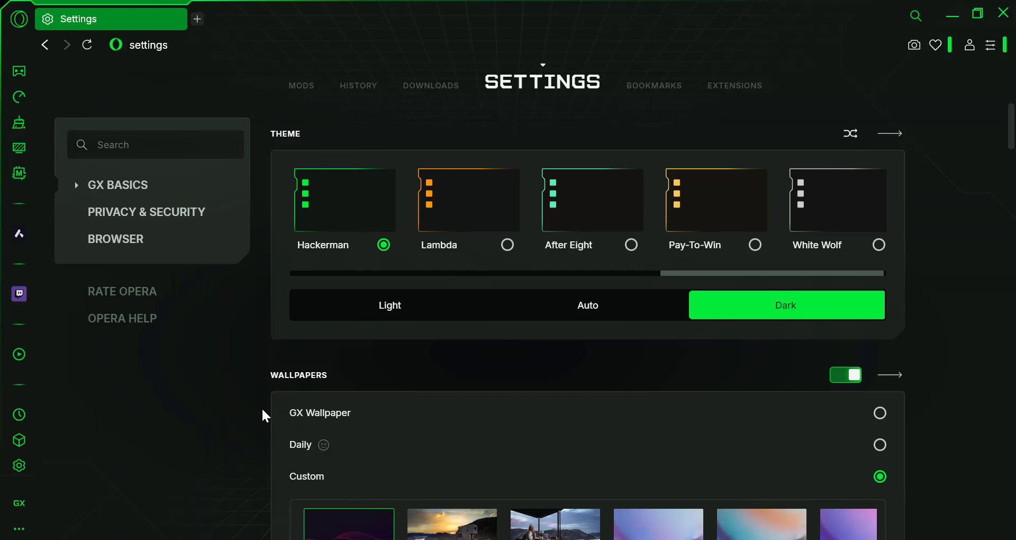
pyautogui.scroll(-3)
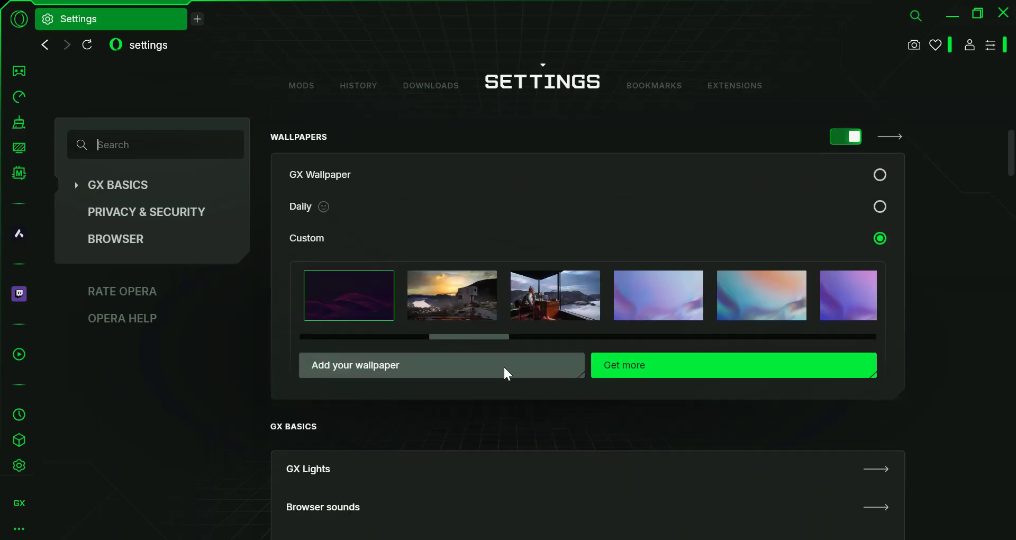
pyautogui.moveTo(496, 399)
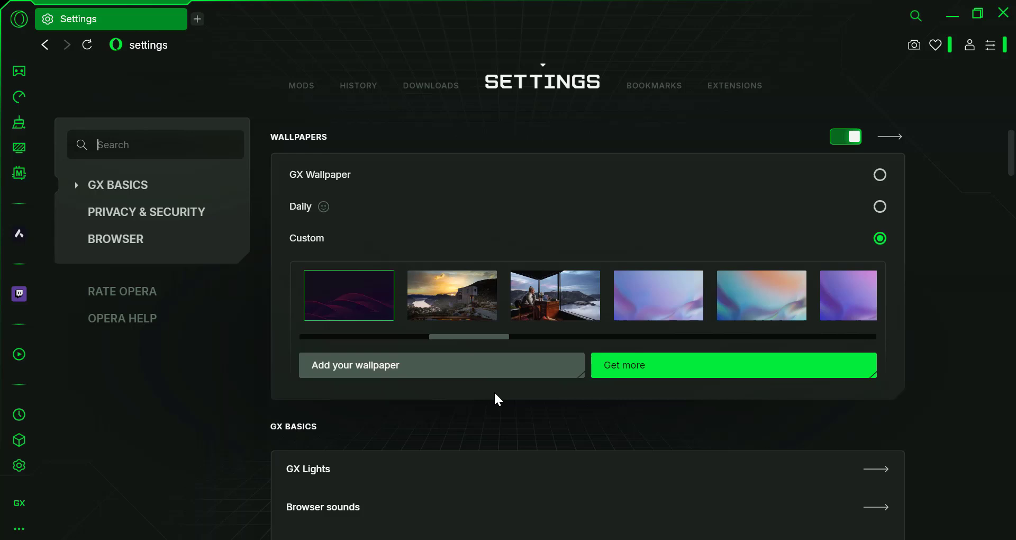
pyautogui.moveTo(496, 374)
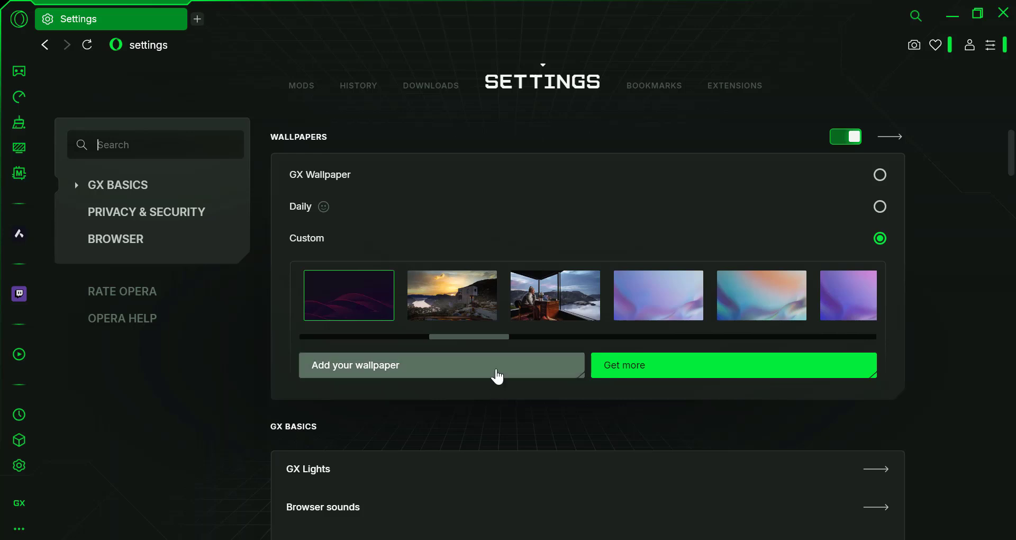
# - Add the image from Downloads as a custom wallpaper via Add your wallpaper
pyautogui.click(441, 365)
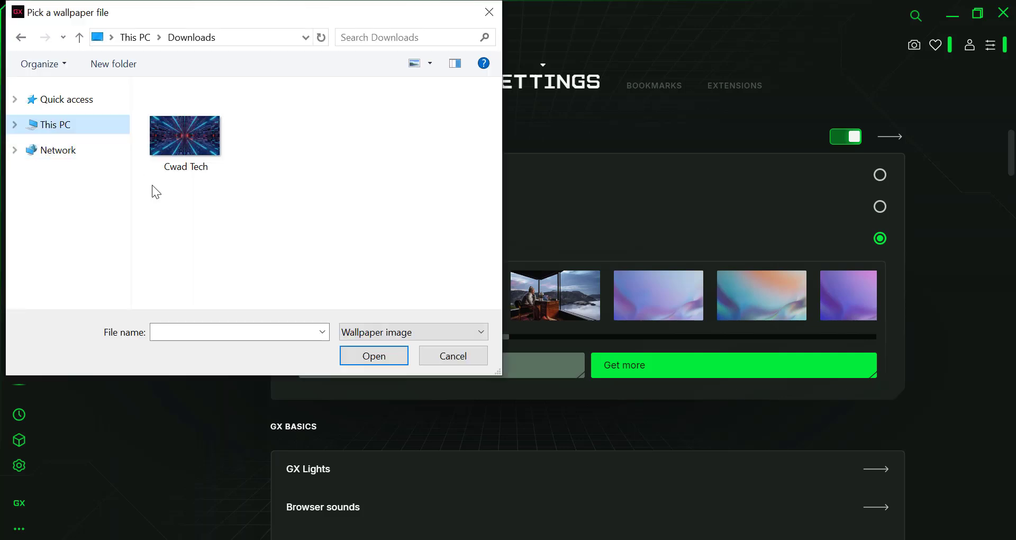
pyautogui.click(184, 136)
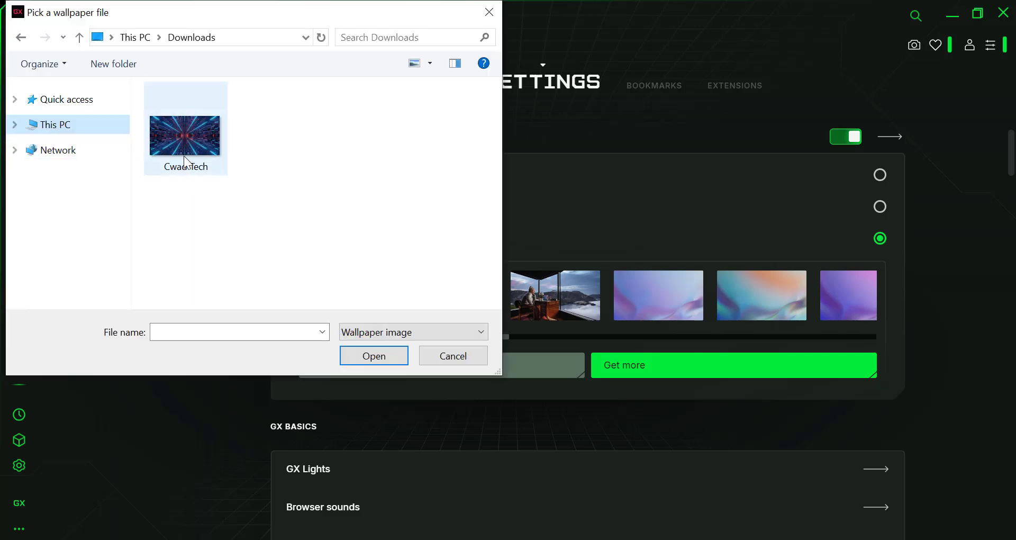
pyautogui.click(185, 129)
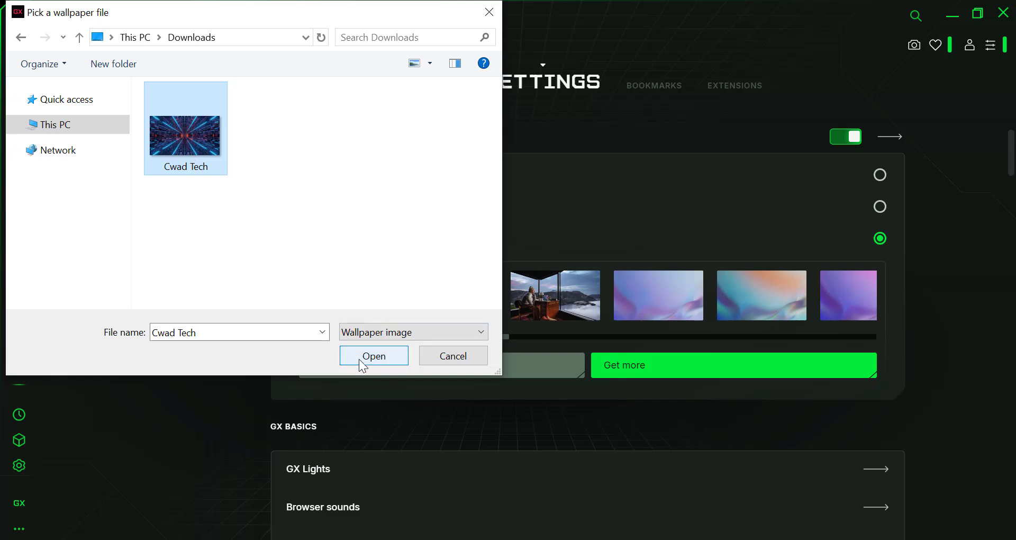
pyautogui.click(373, 356)
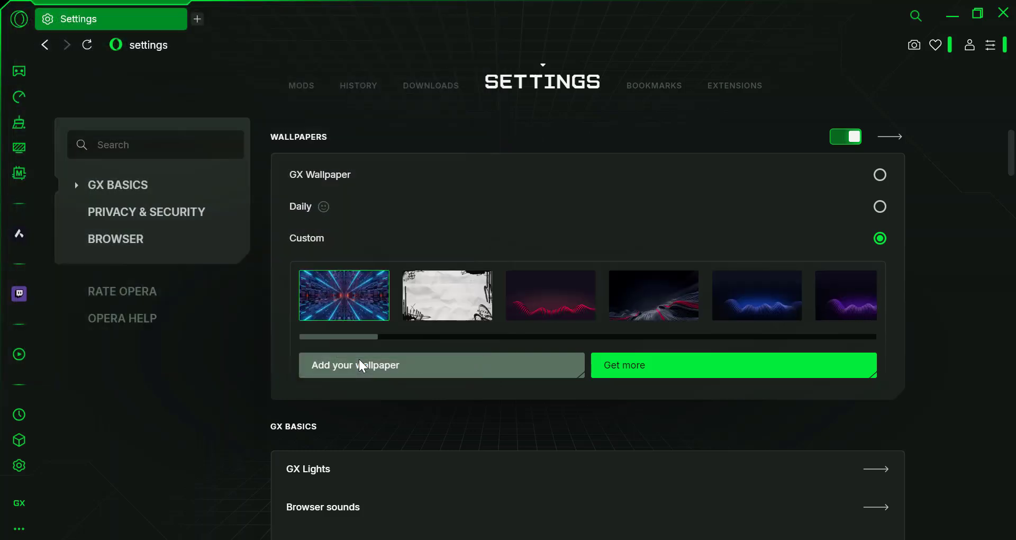
pyautogui.moveTo(350, 434)
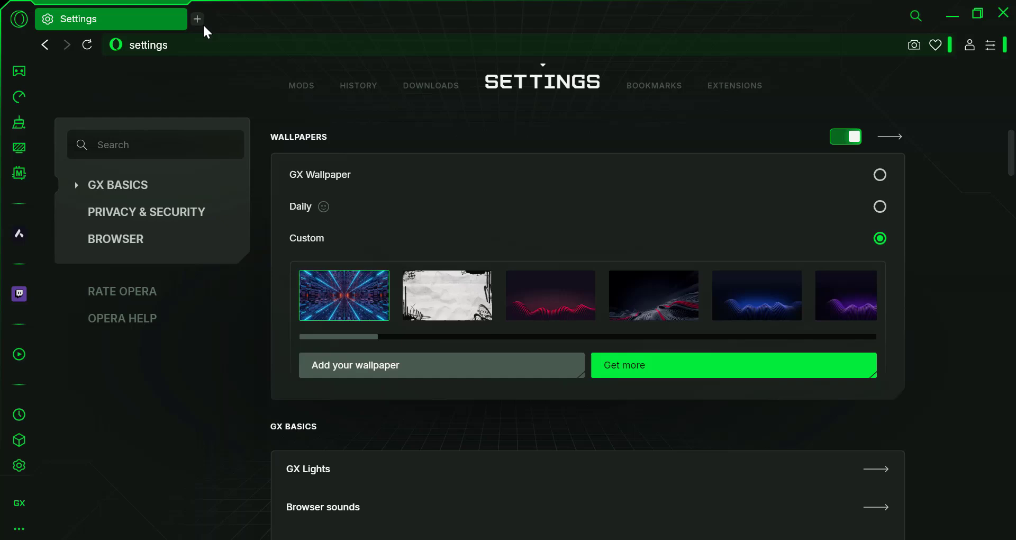
# - Open a new Speed Dial tab to view the new wallpaper
pyautogui.click(197, 18)
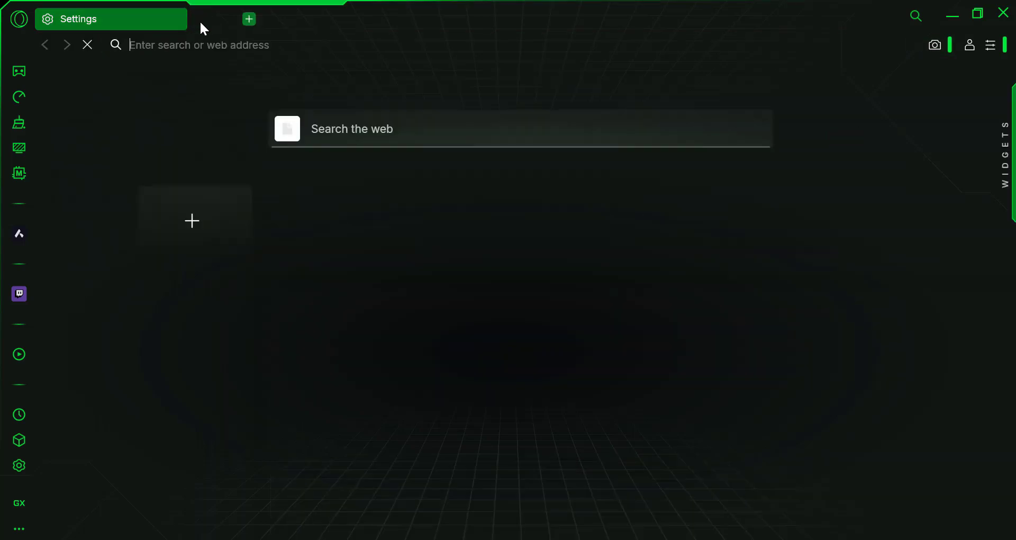